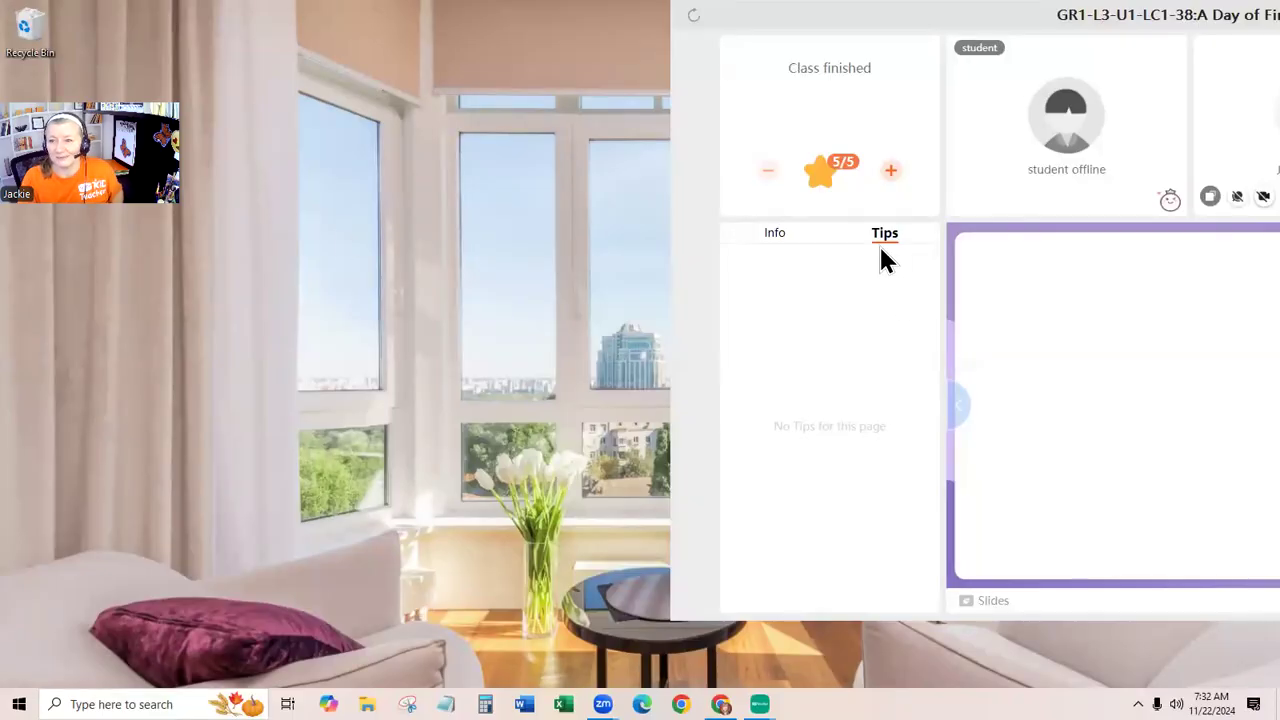
mouse_move(1020, 208)
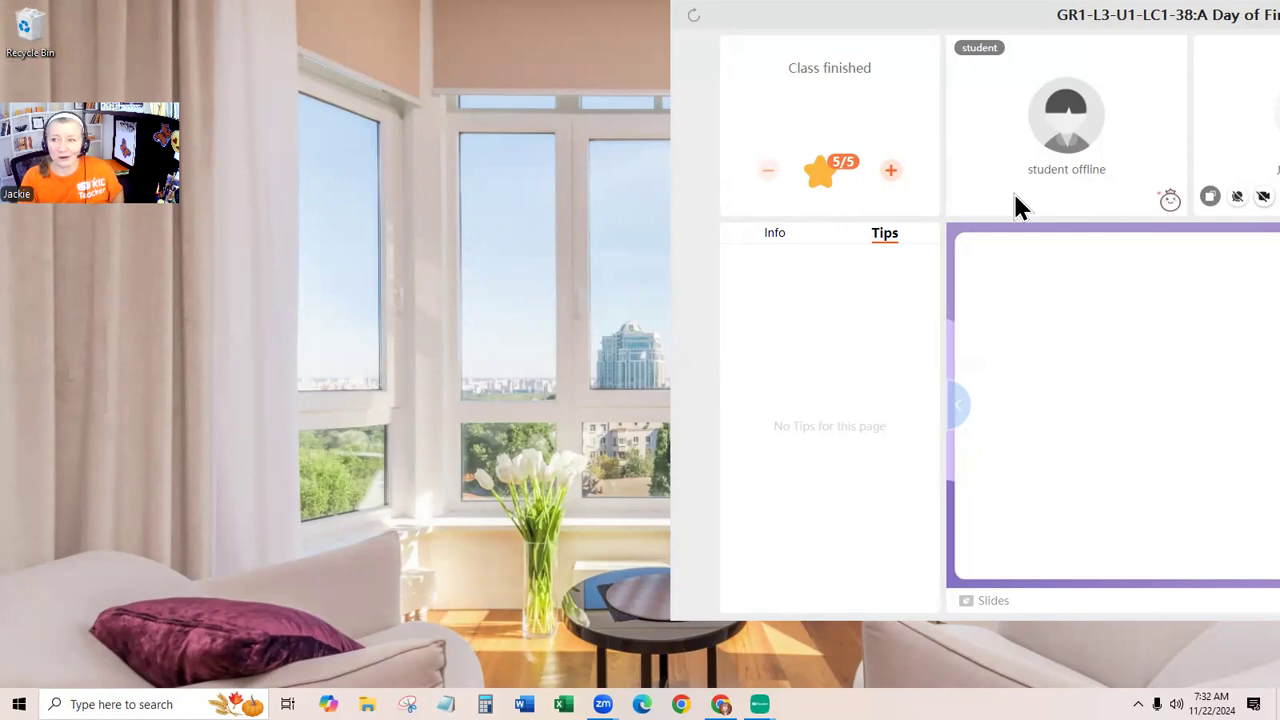
mouse_move(1028, 216)
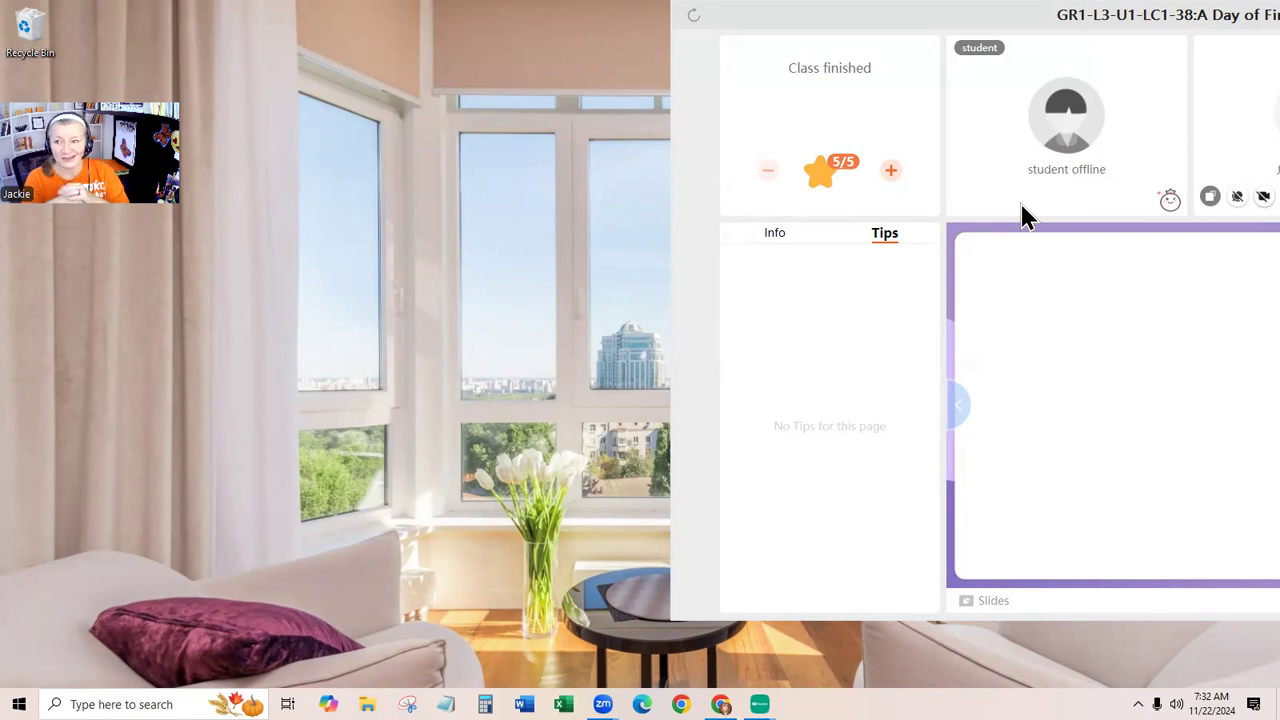
mouse_move(1048, 195)
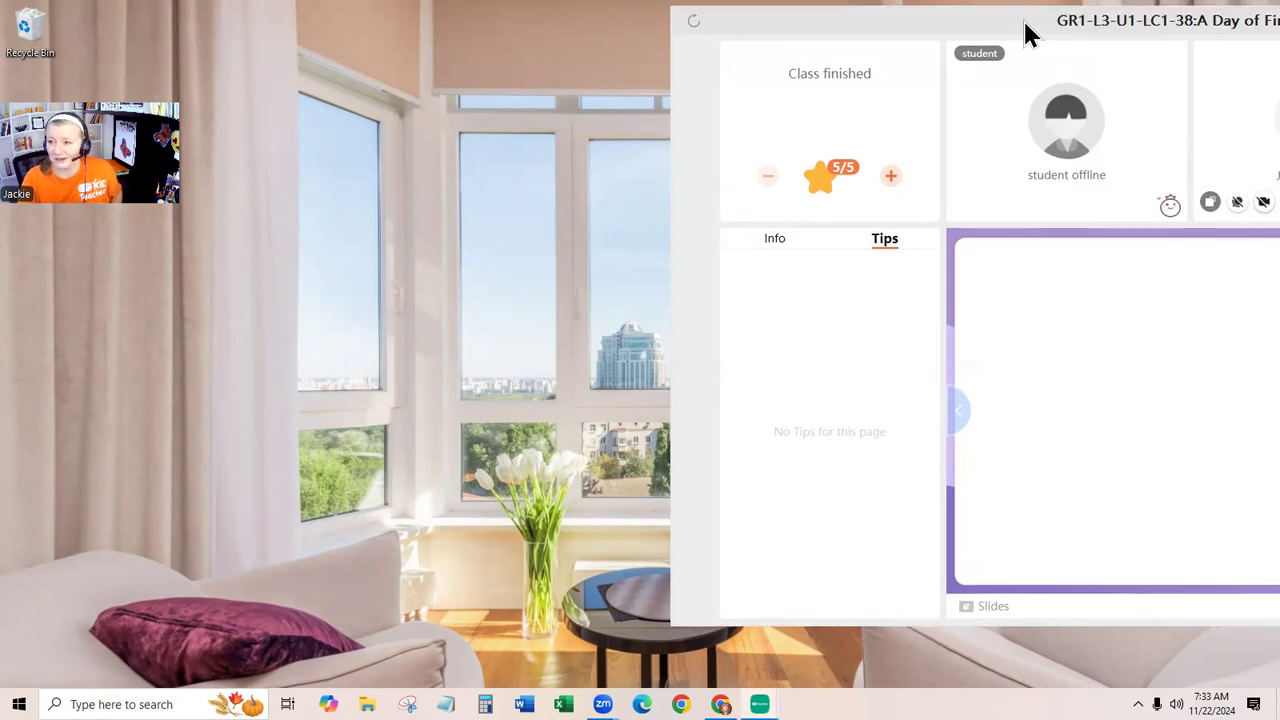
mouse_move(1050, 110)
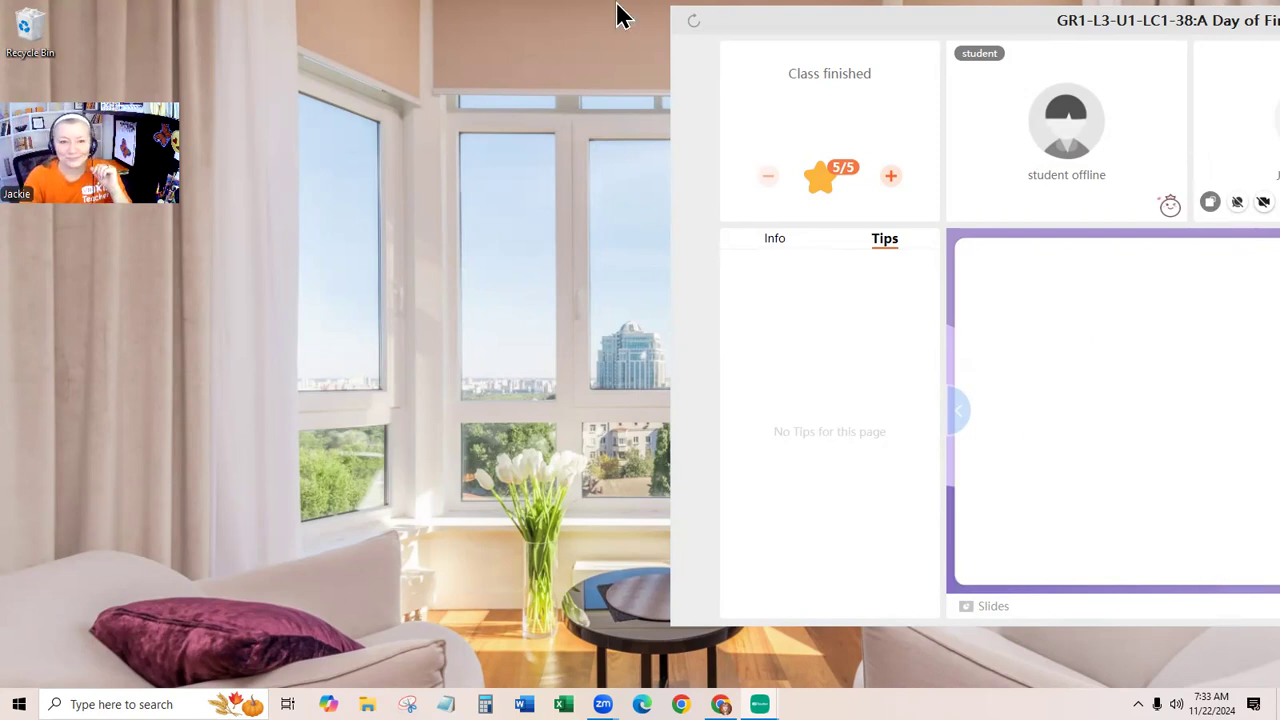
mouse_move(196, 220)
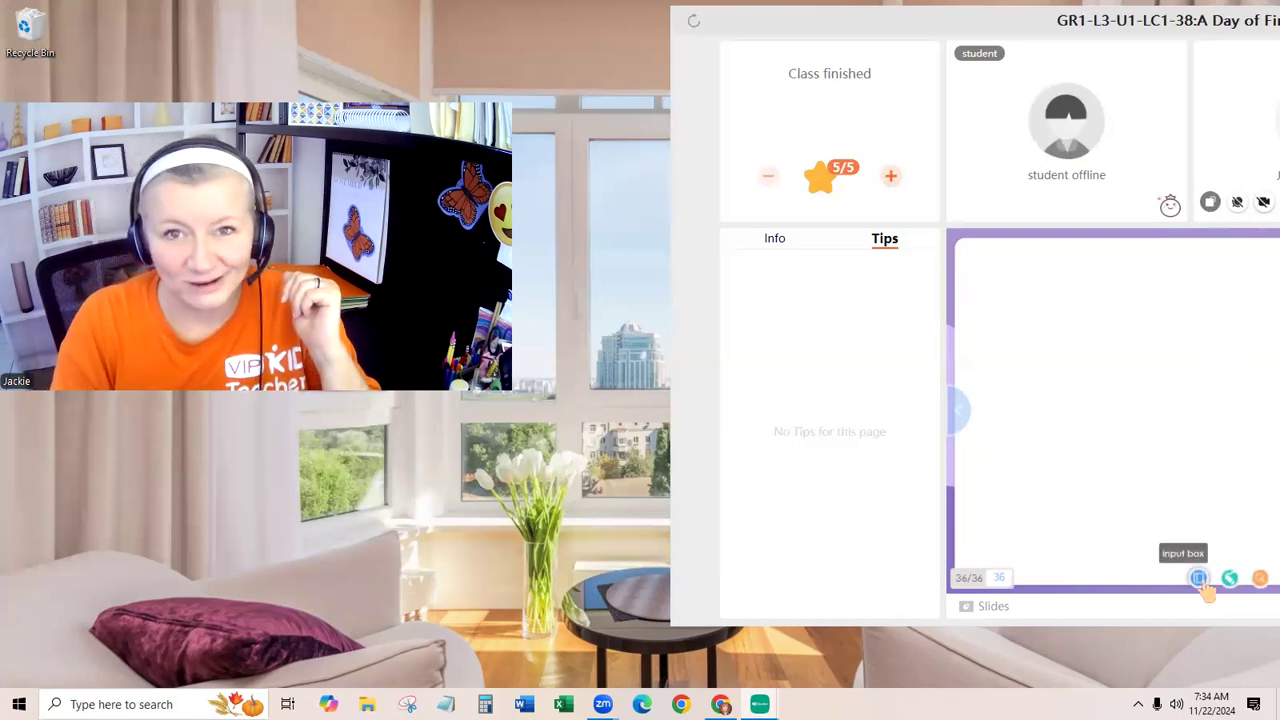
Step: Place an input box, draw a green scribble below it, and start typing inside
left_click(1198, 578)
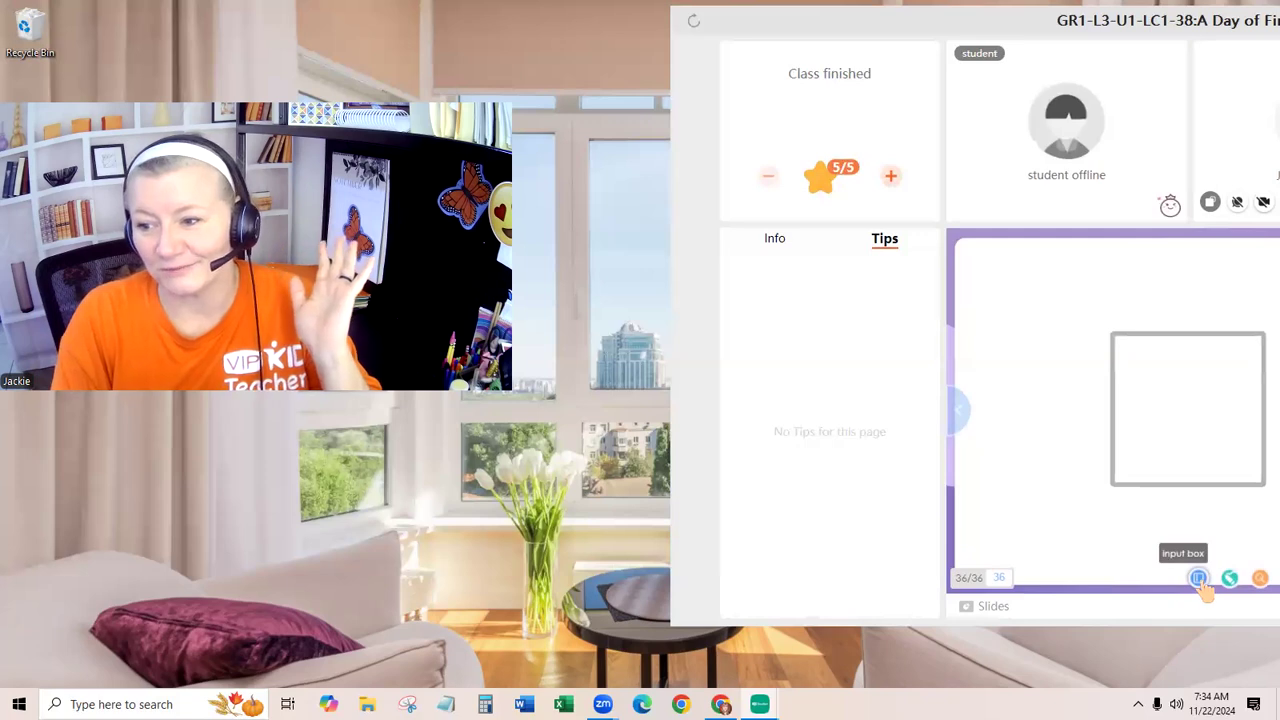
left_click(1197, 578)
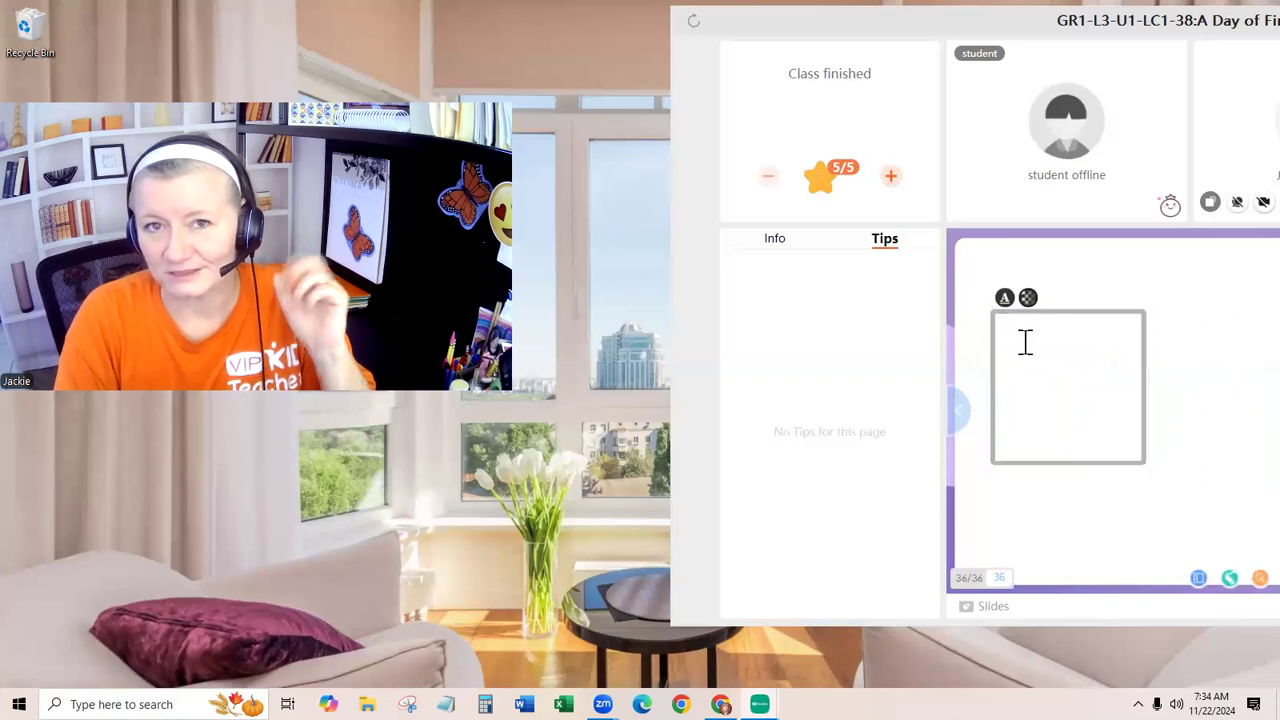
left_click_drag(1048, 521, 1200, 508)
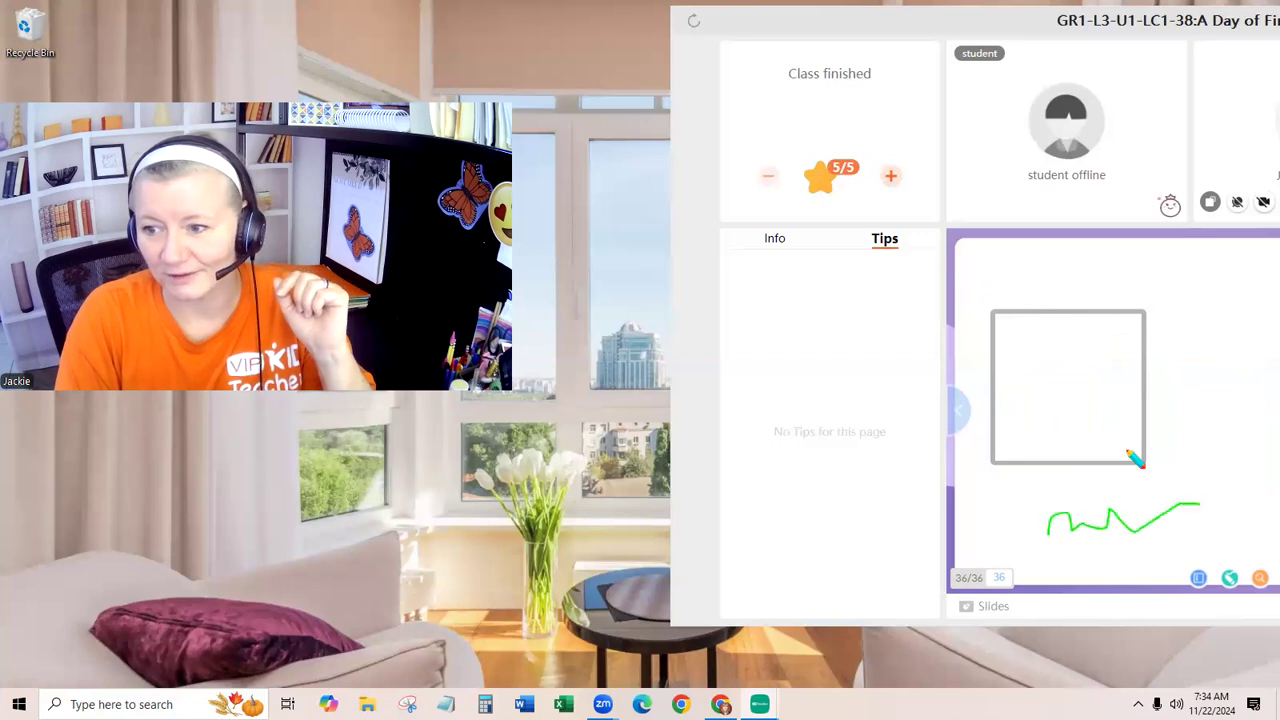
left_click(1068, 387)
type("typing")
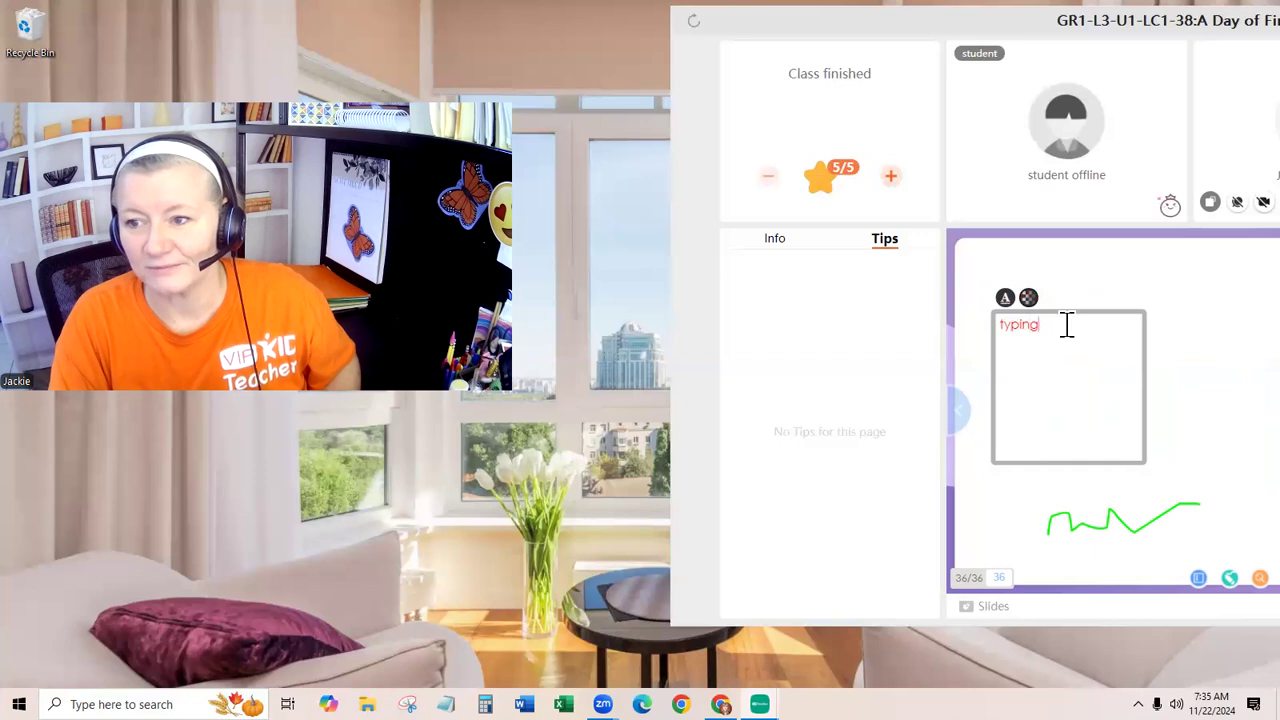
Step: Add 'words', 'cat' and 'dog' on new lines, then select 'words' to recolour it
type("words")
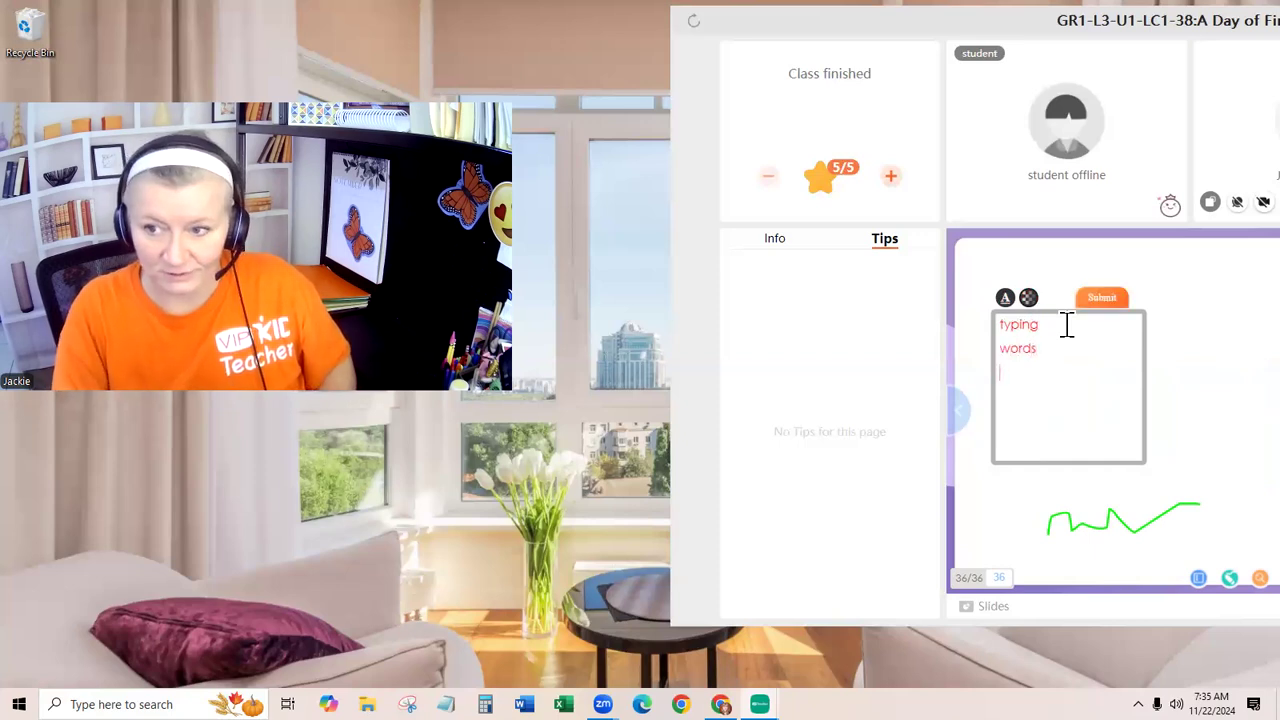
type("cat")
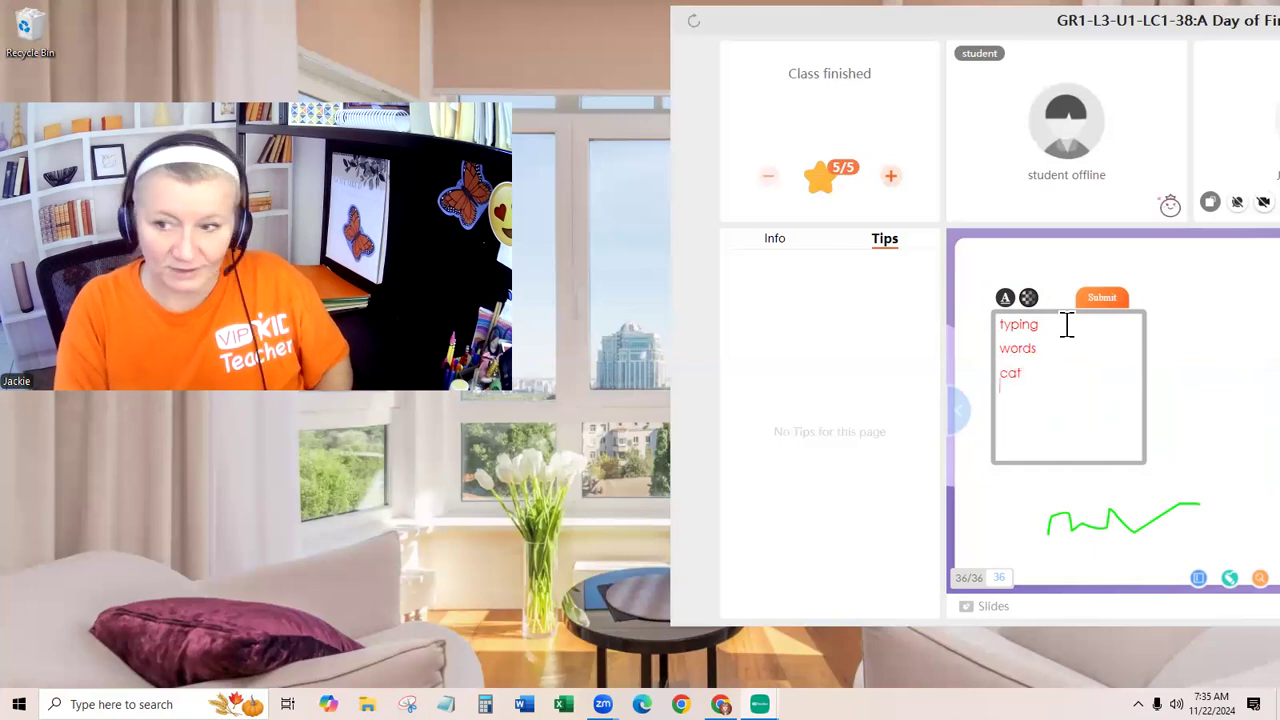
type("dog")
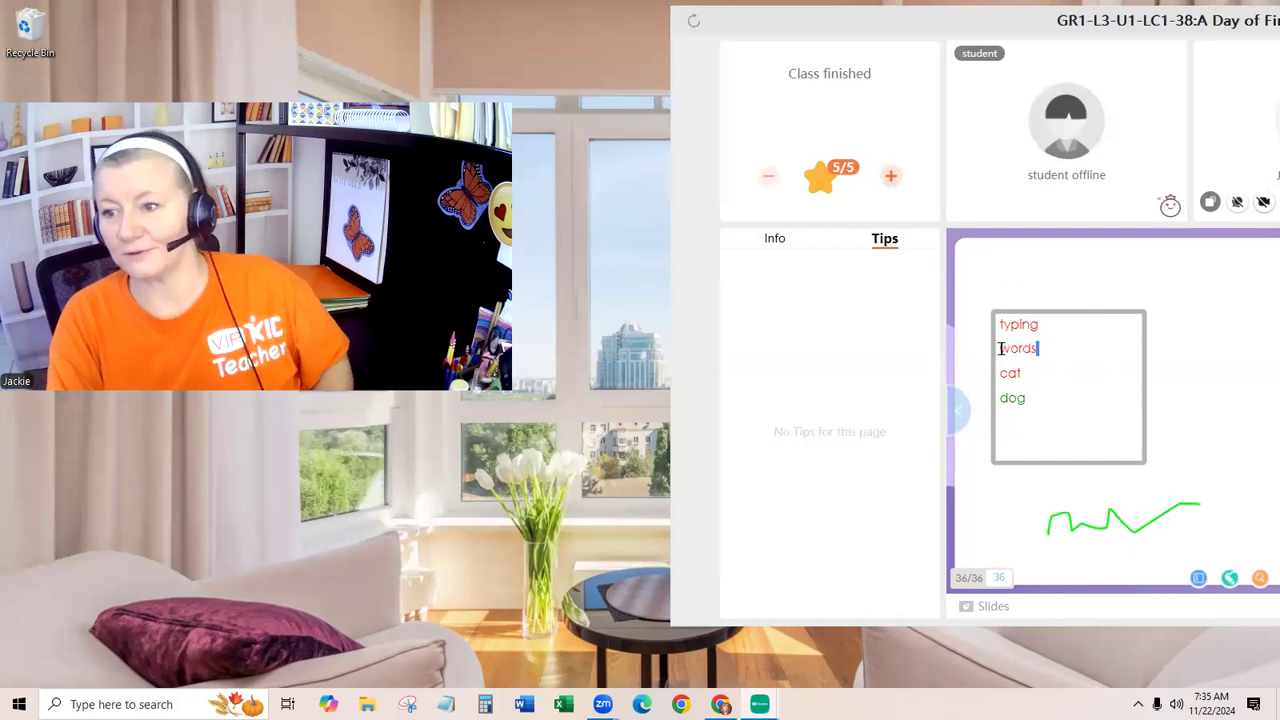
double_click(1017, 347)
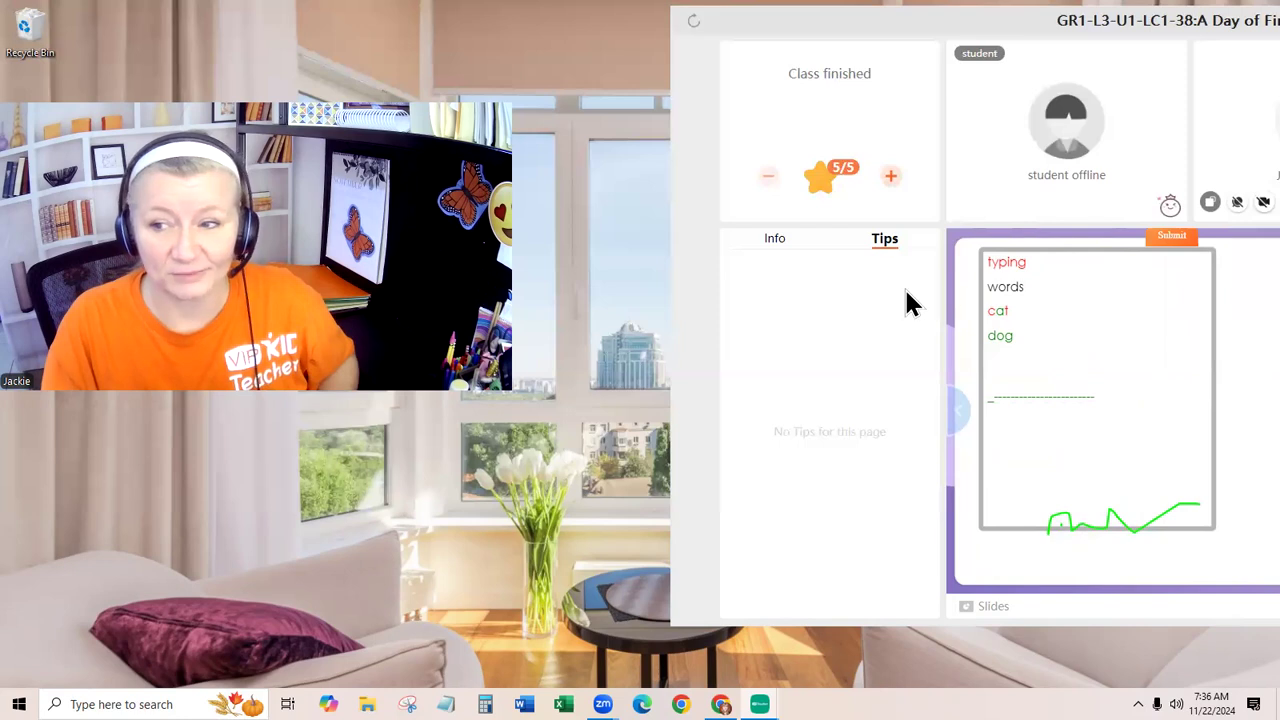
Step: Type Who, What, When, Where, Why and How on separate lines below 'dog'
left_click(1040, 358)
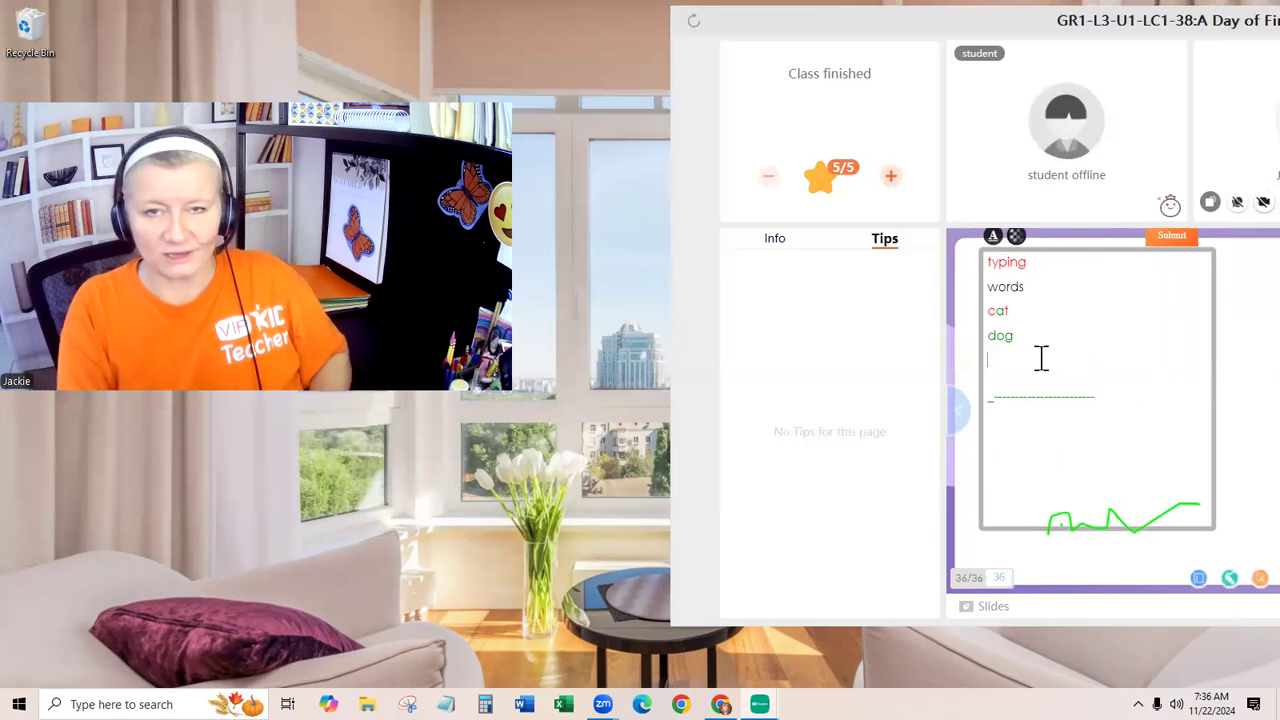
type("Wha")
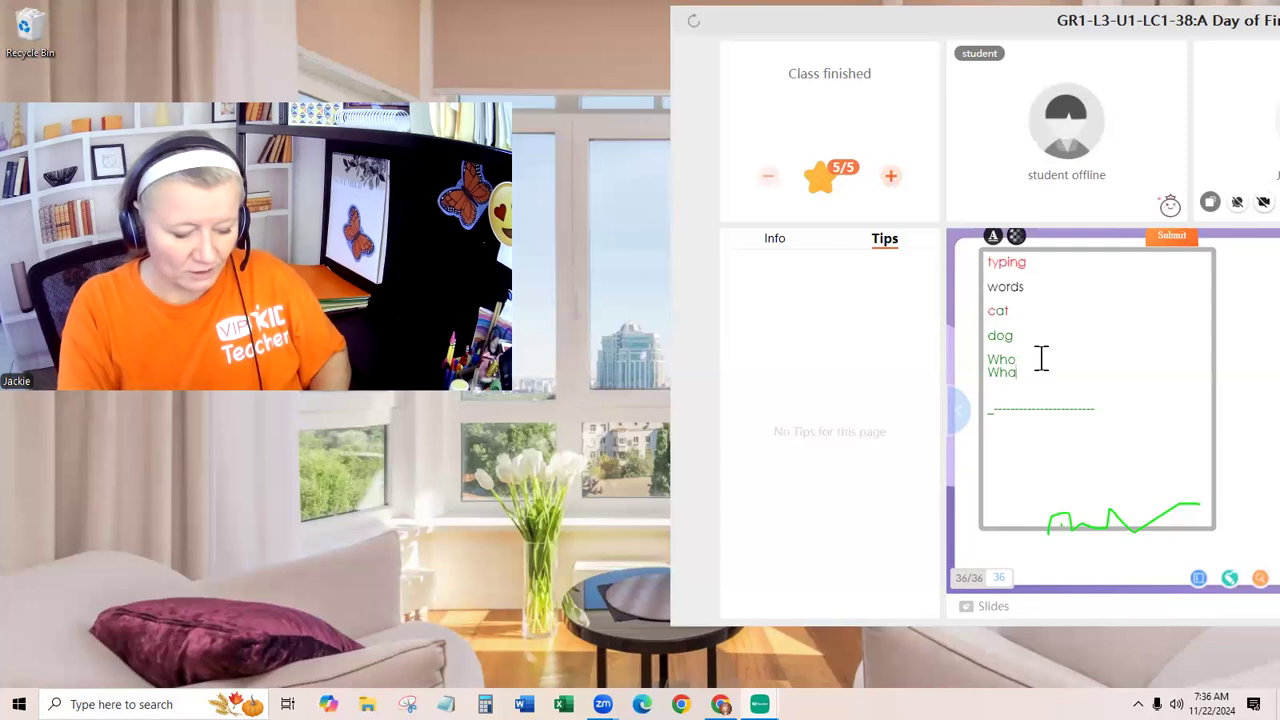
type("When")
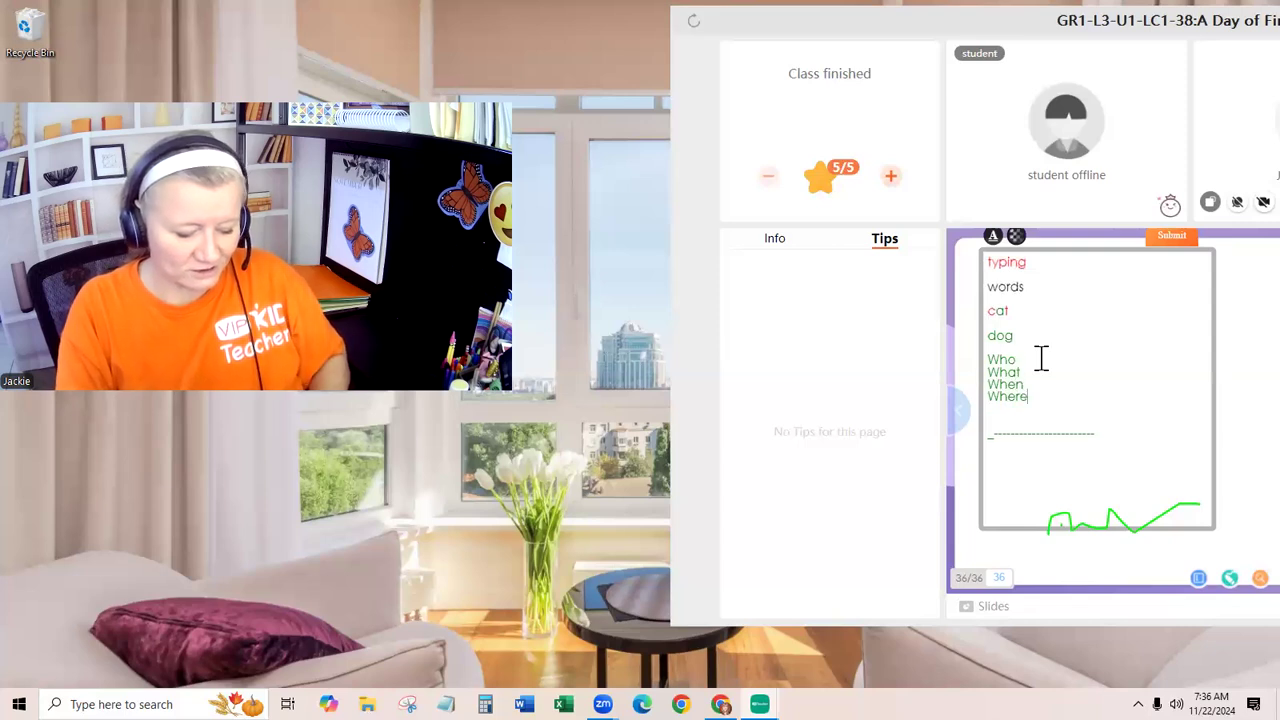
type("Why How")
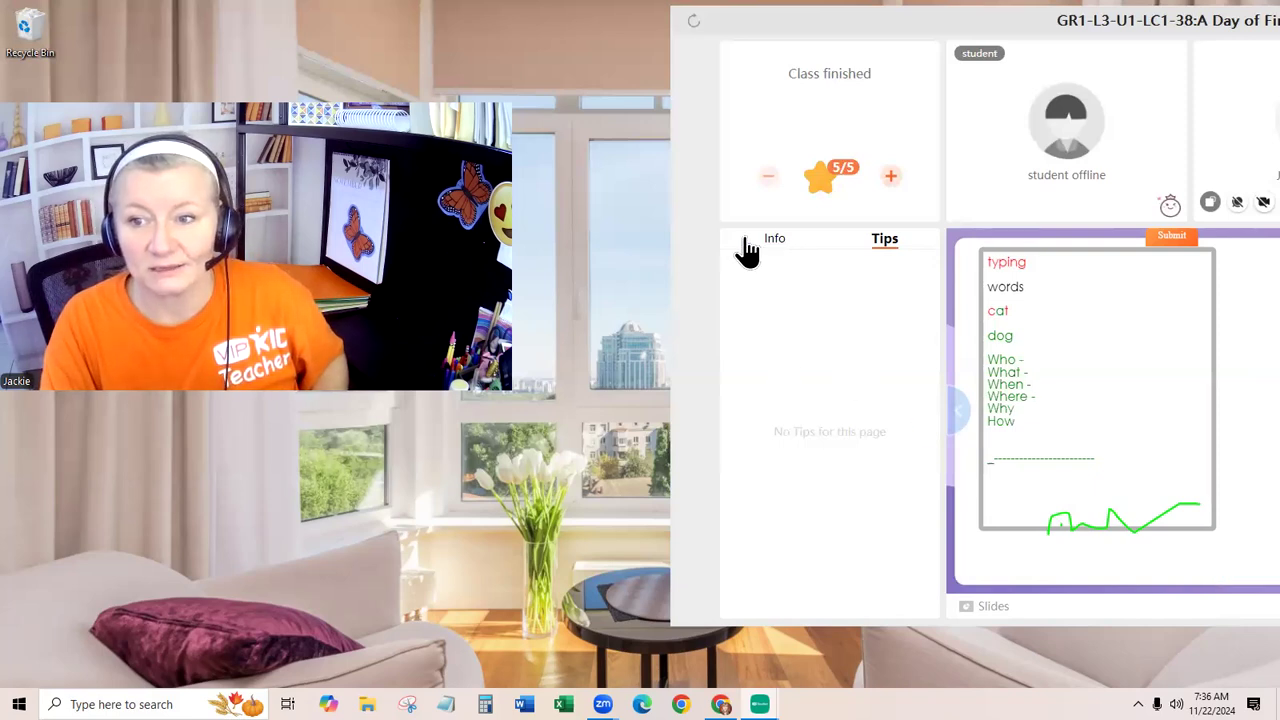
Step: Show the lesson Info and select the Objective text to copy into the input box
left_click(774, 238)
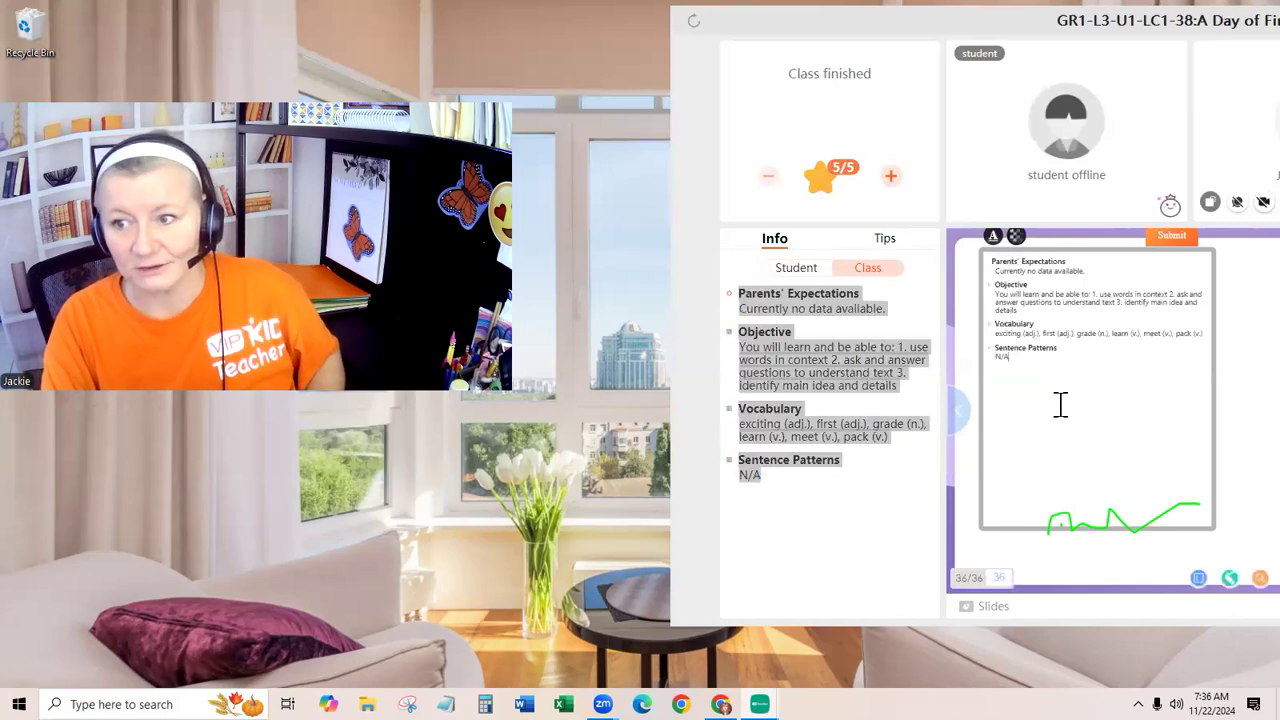
mouse_move(1043, 392)
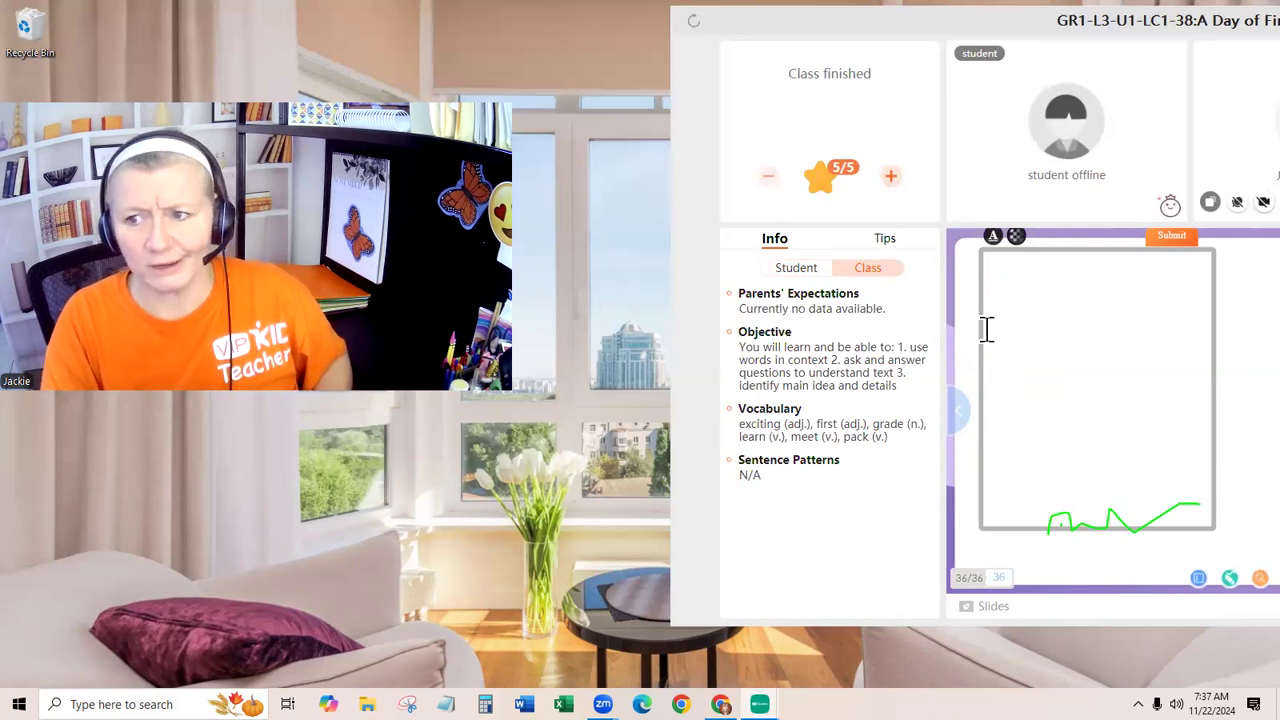
mouse_move(915, 370)
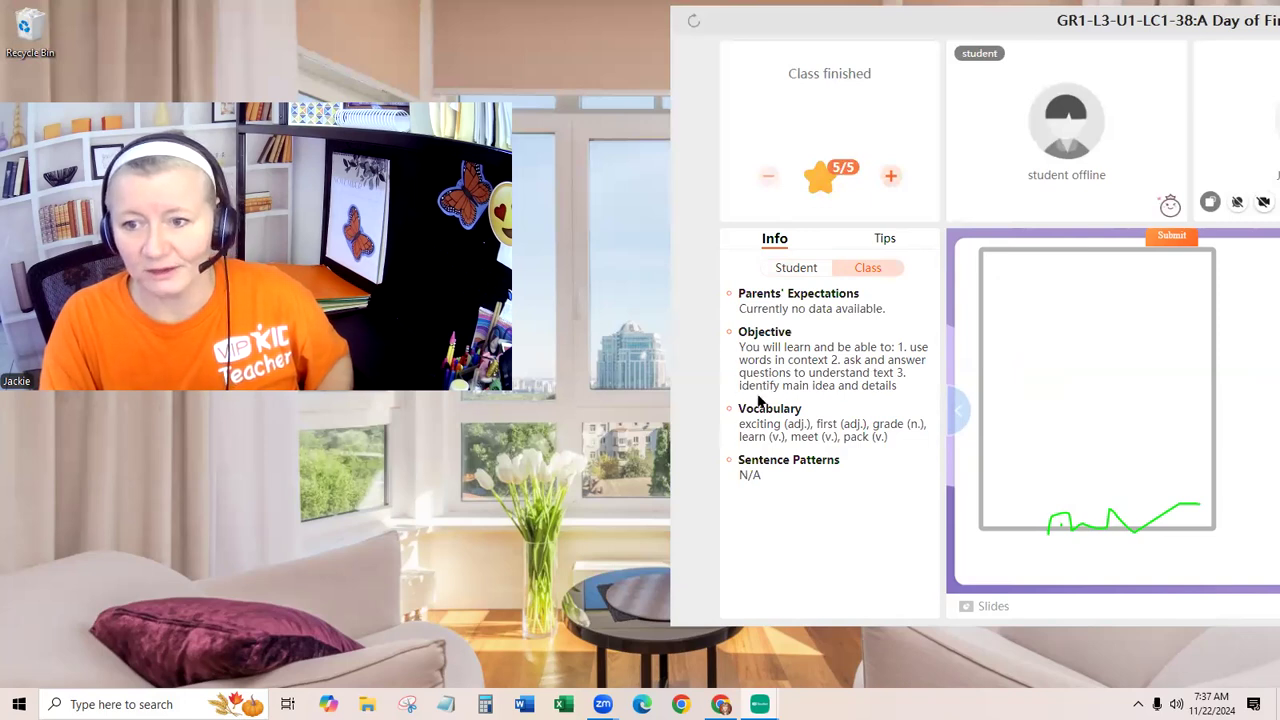
left_click_drag(738, 347, 897, 385)
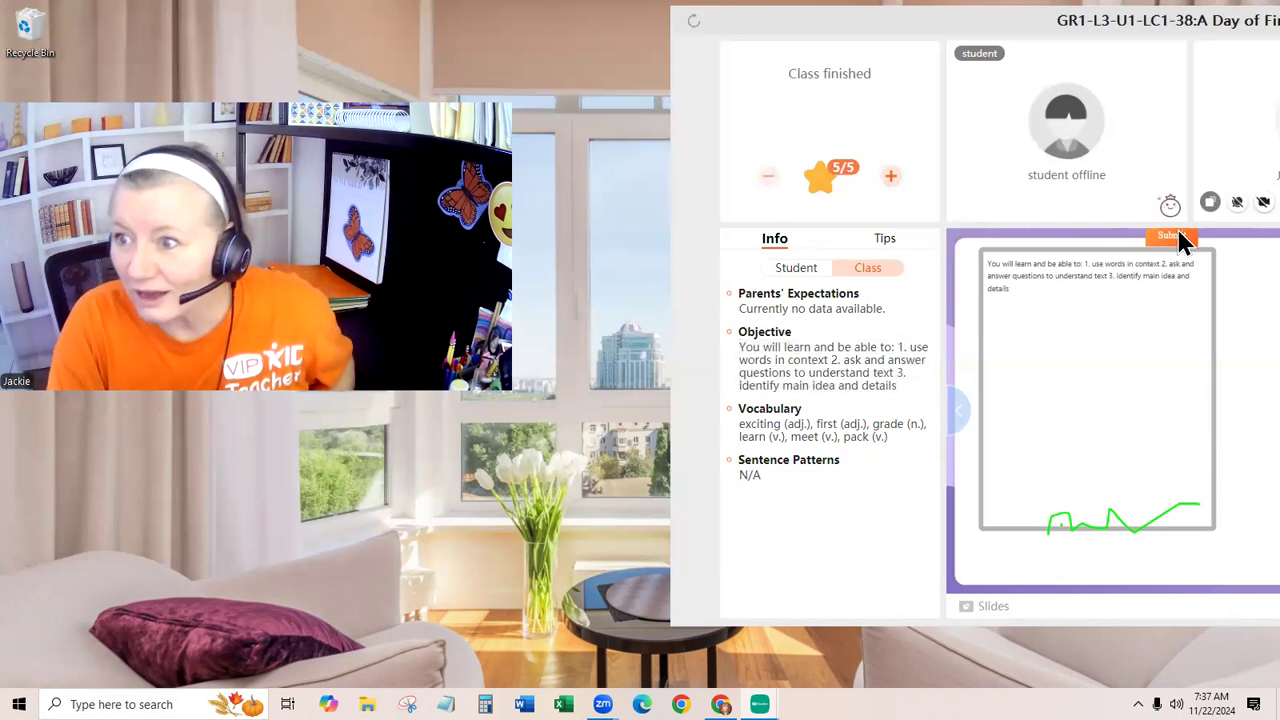
Step: Submit the objective text onto the slide and turn on the Magnifier
left_click(1170, 235)
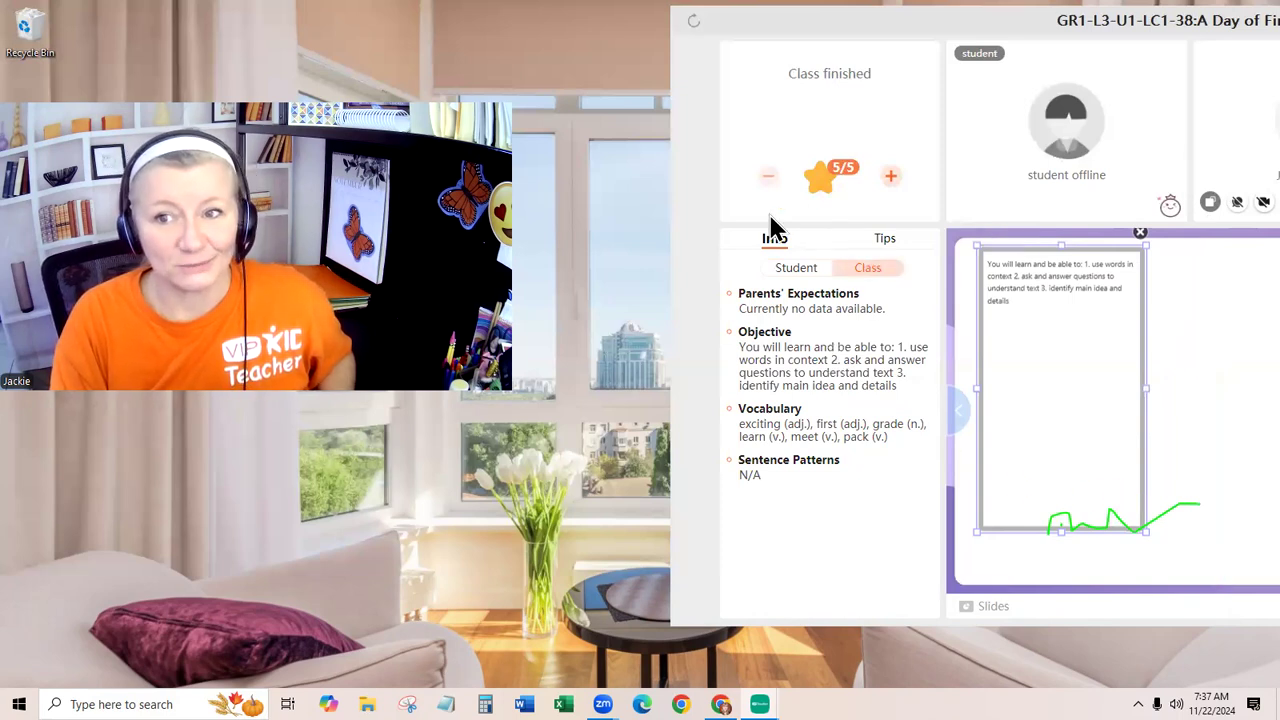
mouse_move(545, 270)
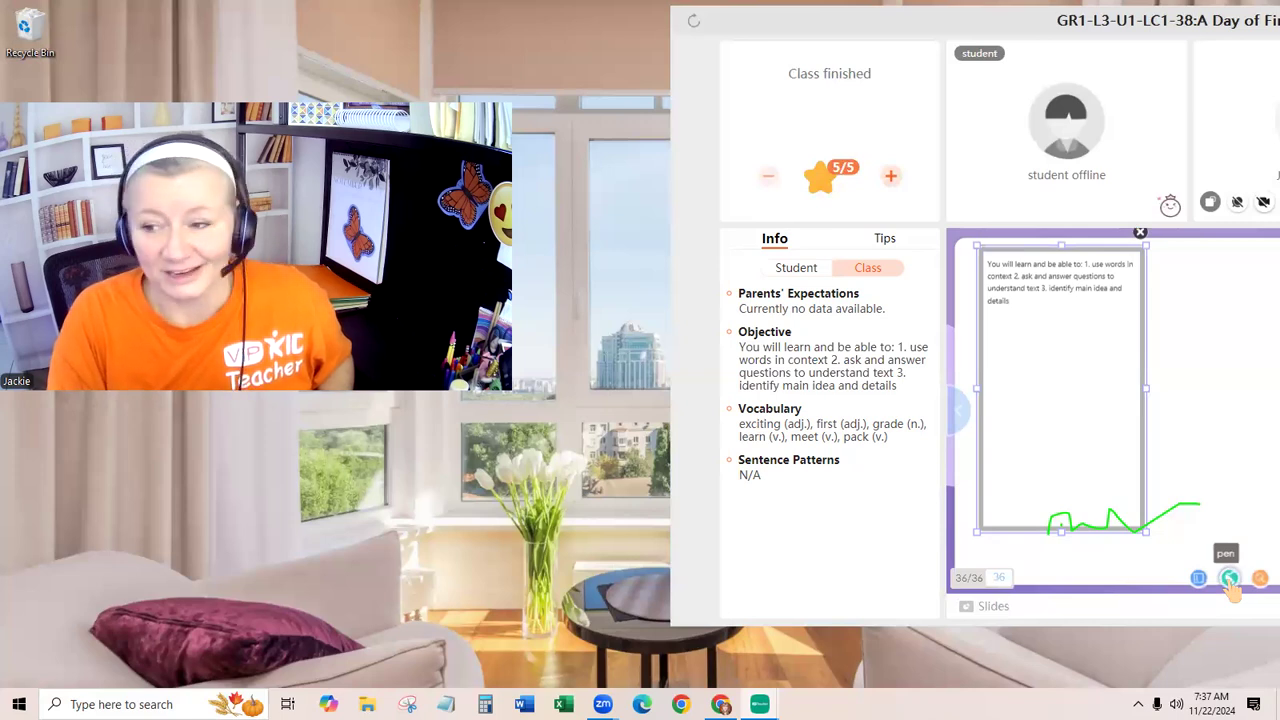
mouse_move(1260, 578)
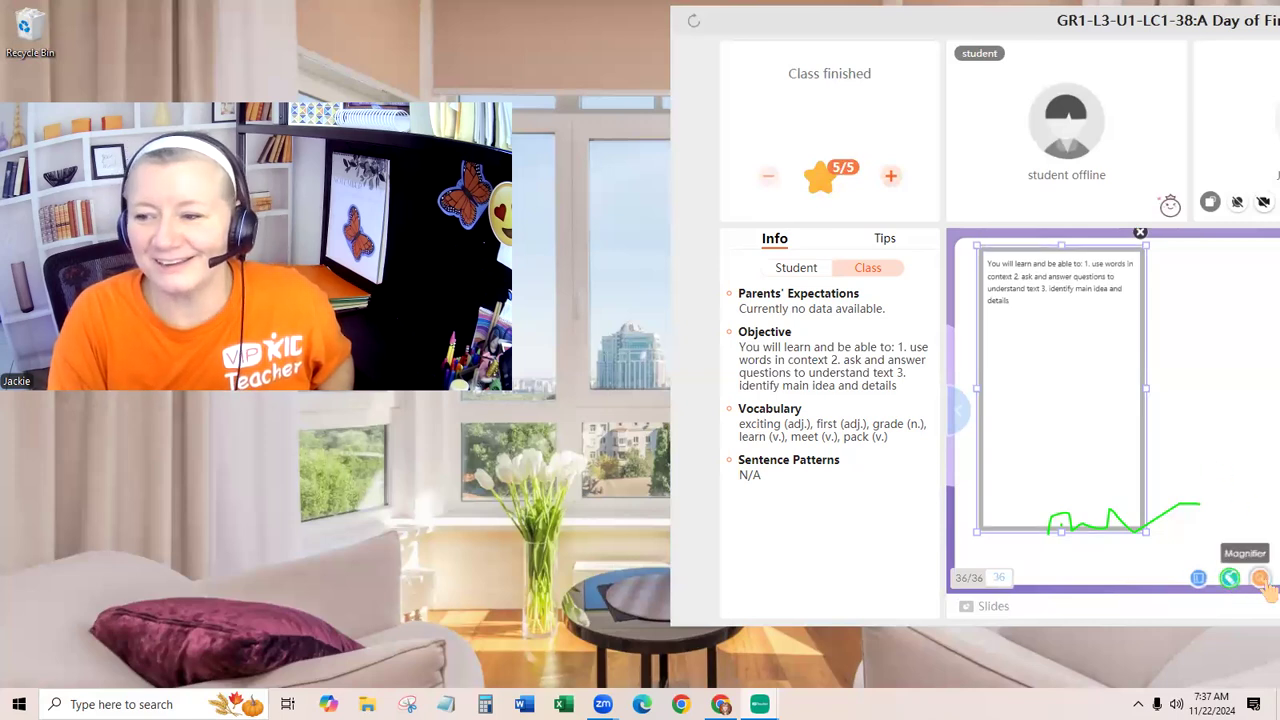
left_click(1259, 578)
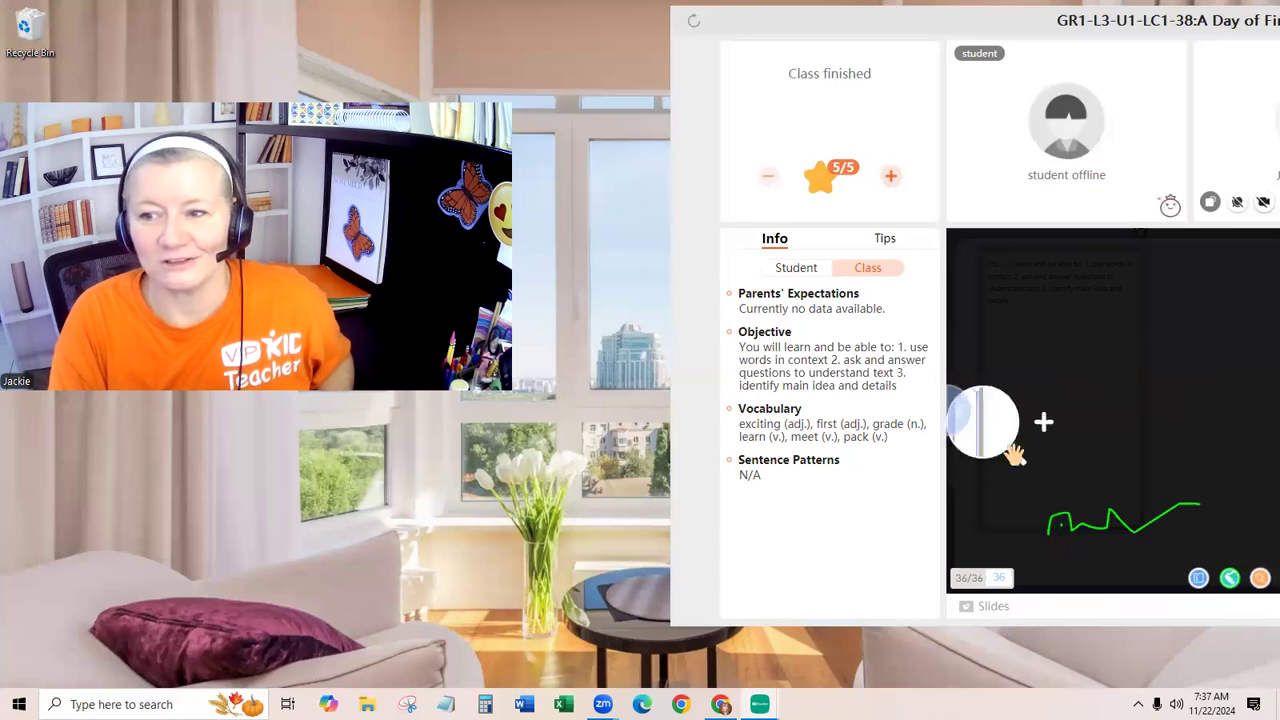